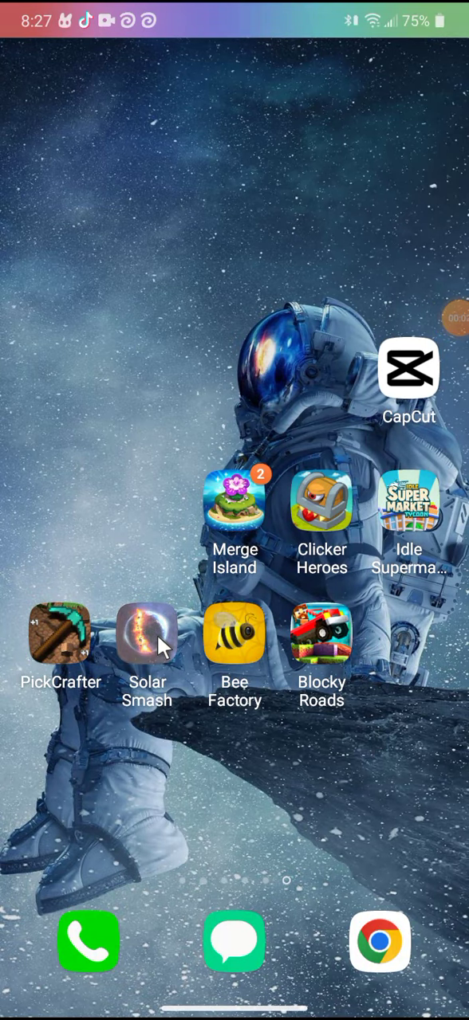
Step: Launch Solar Smash from the home screen so Earth appears
click(147, 637)
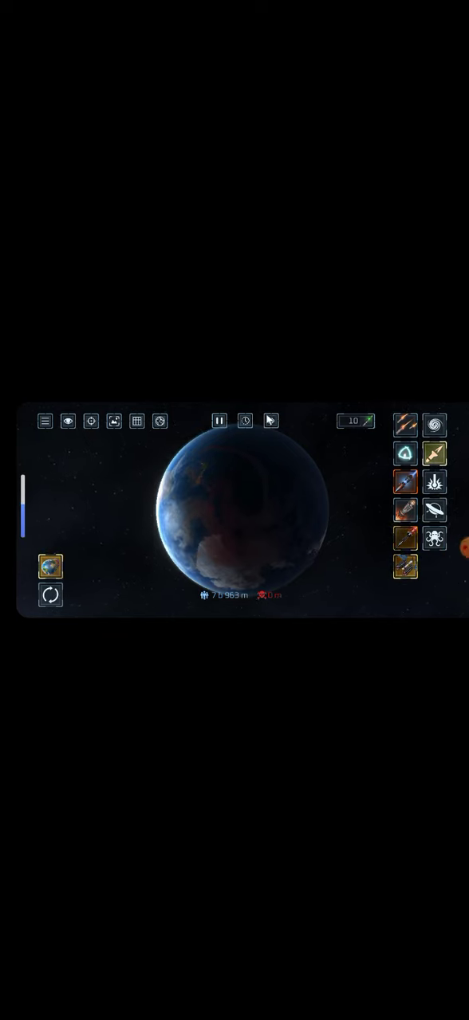
Step: Choose a weapon and fire repeated attacks at Earth until it cracks into molten fragments
click(271, 421)
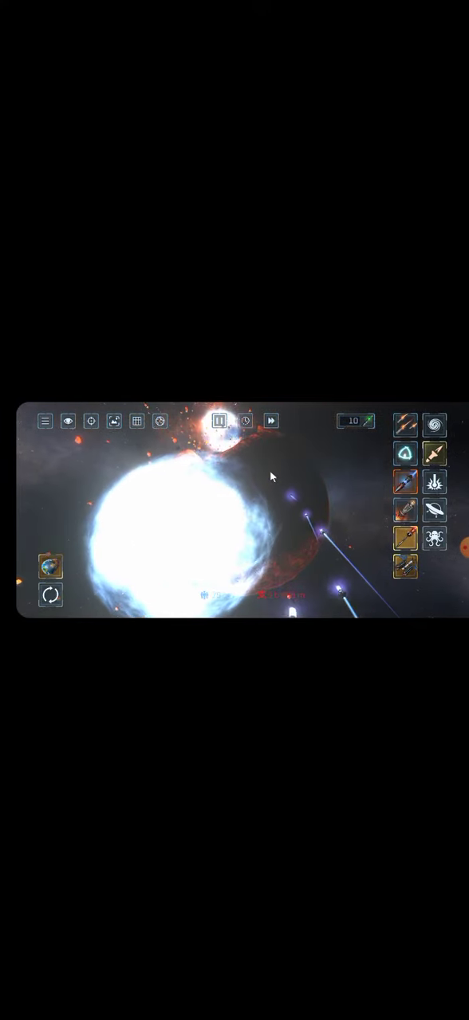
click(271, 421)
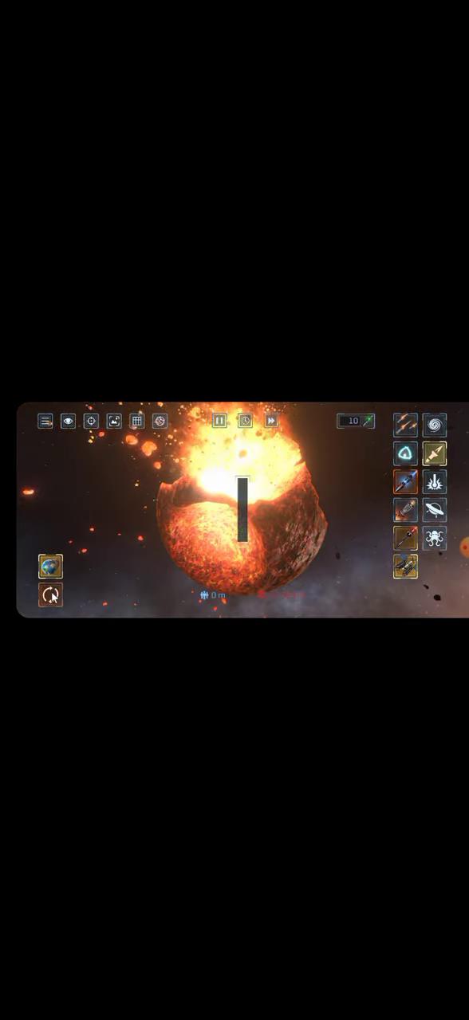
Step: Reset the planet and confirm, restoring an intact Earth
click(51, 596)
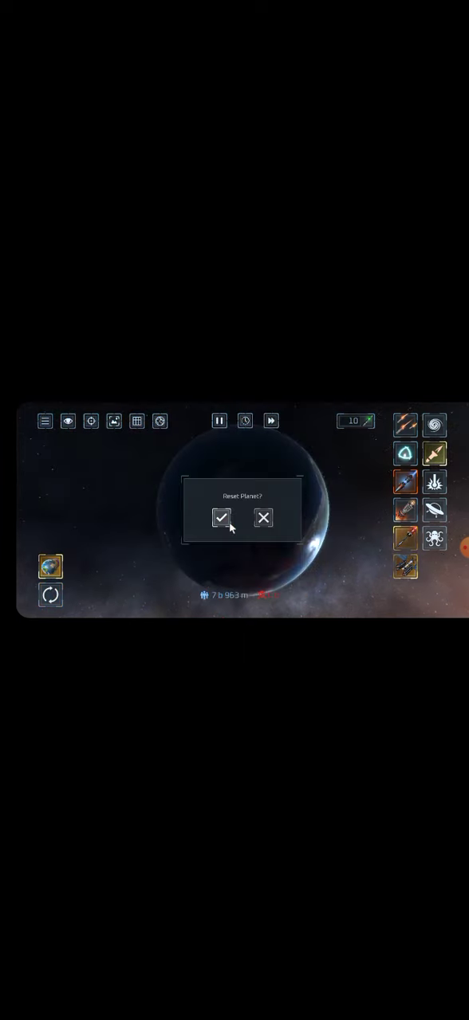
click(221, 518)
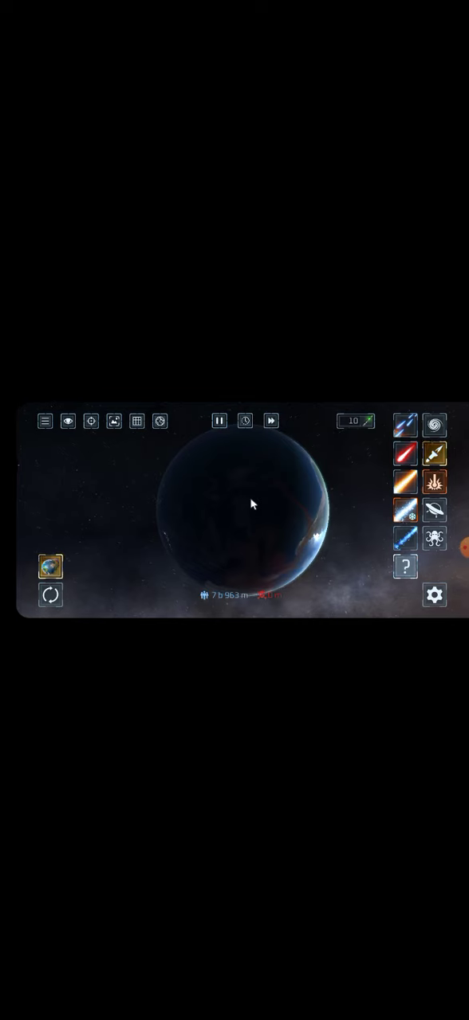
Step: Pick a new weapon and strike the centre of the restored Earth
click(258, 502)
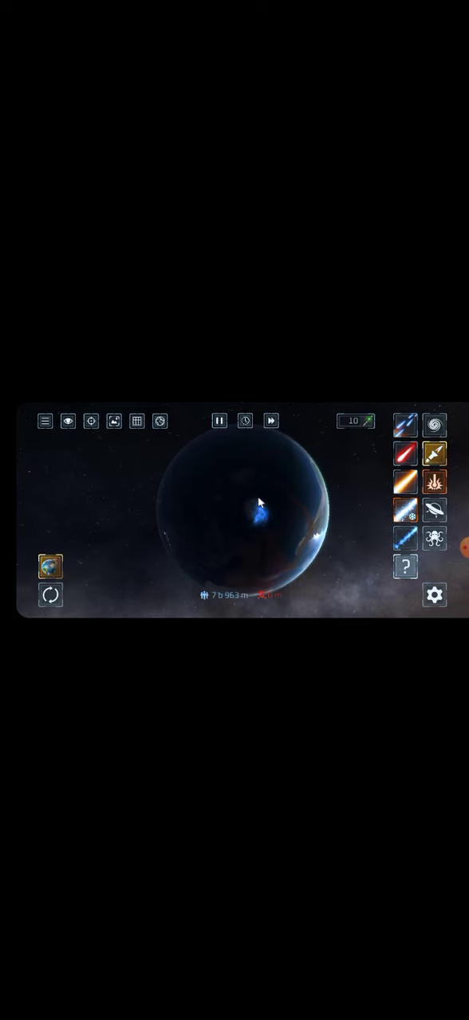
click(263, 513)
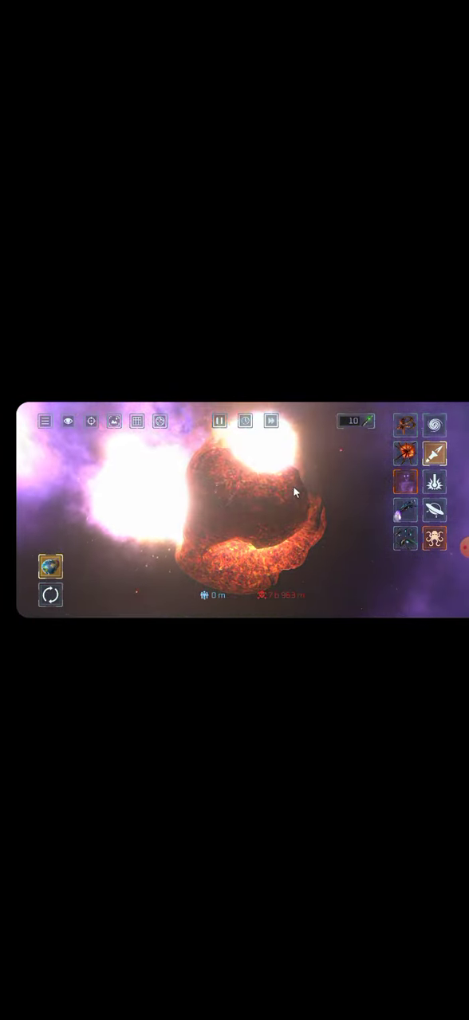
Step: Bring up the reset prompt over the shattered planet
click(50, 596)
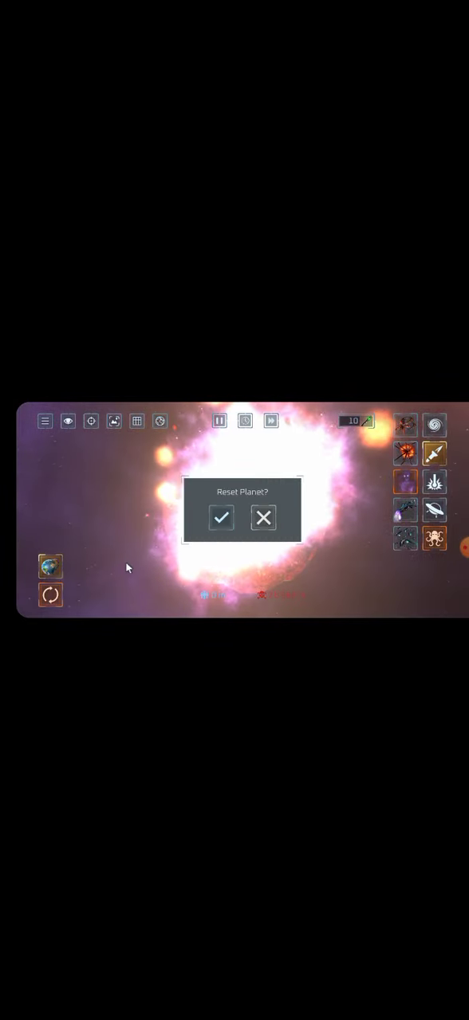
Step: Confirm the reset so Earth is fully restored
click(220, 517)
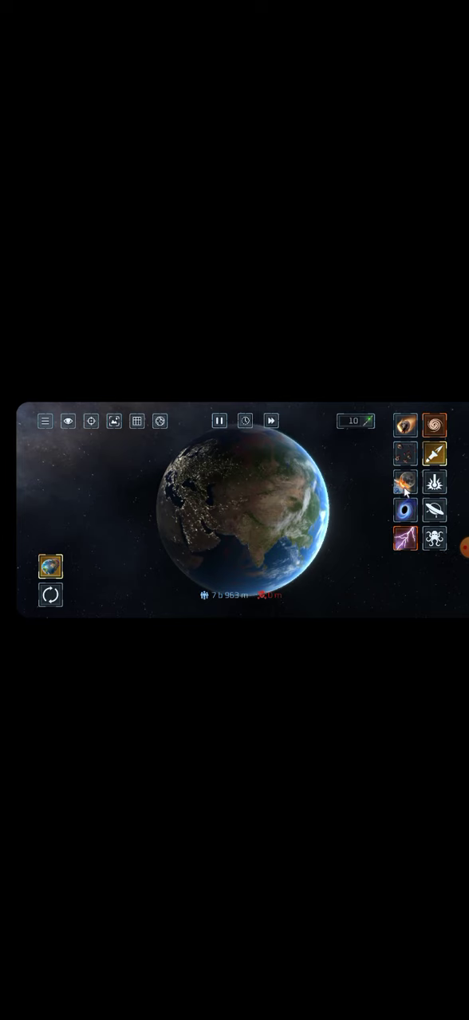
mouse_move(459, 469)
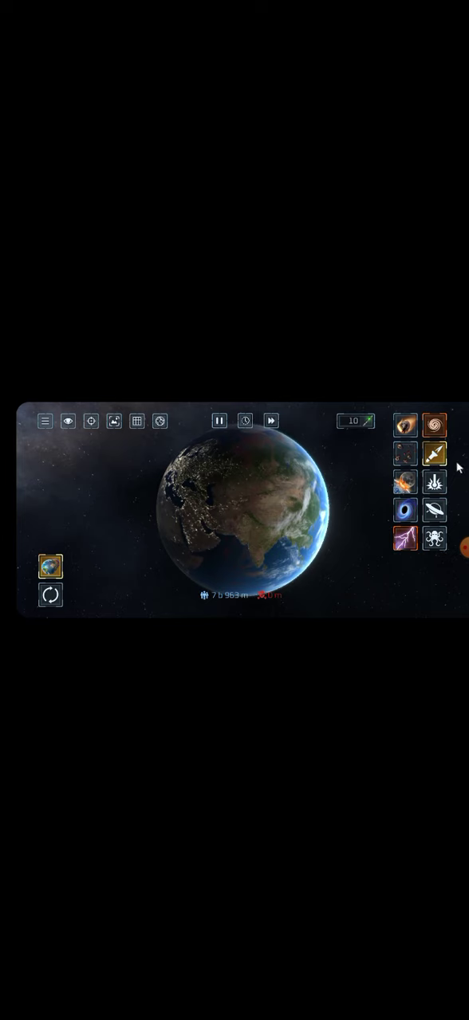
mouse_move(408, 488)
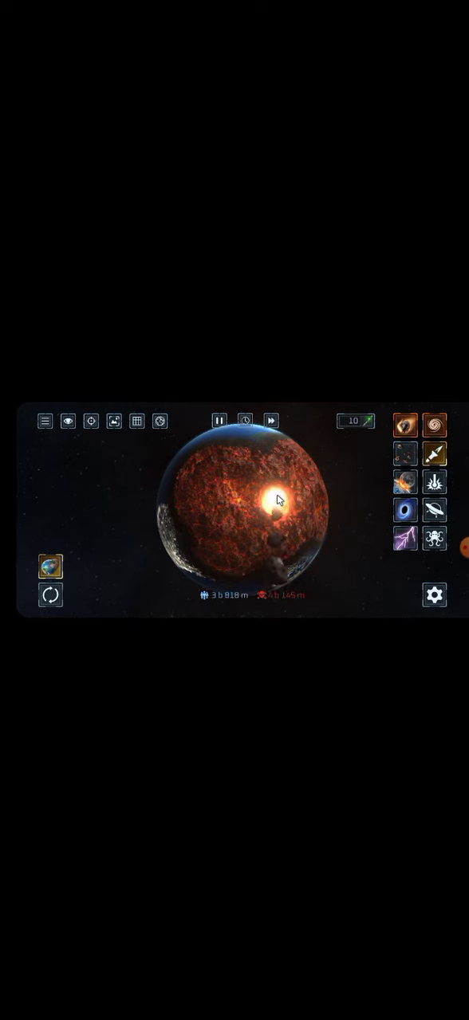
Step: Strike the scorched planet's glowing centre again with the heat weapon
click(434, 453)
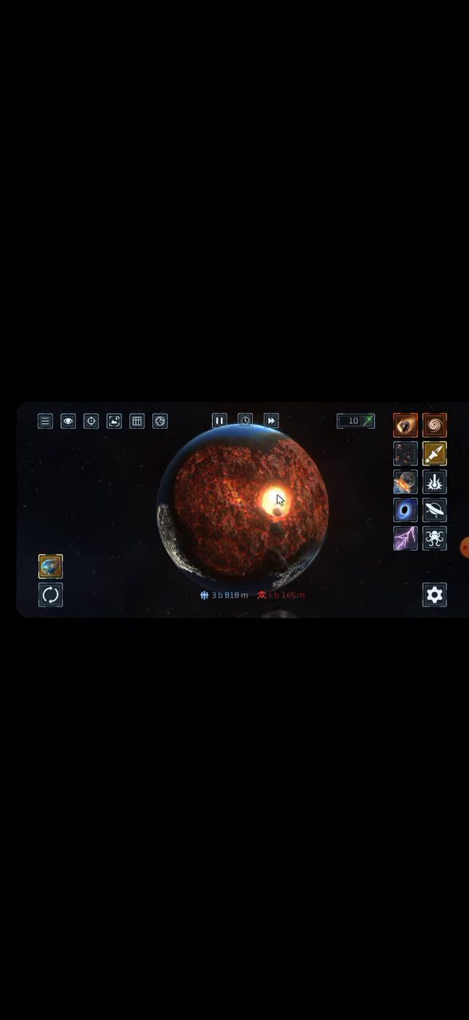